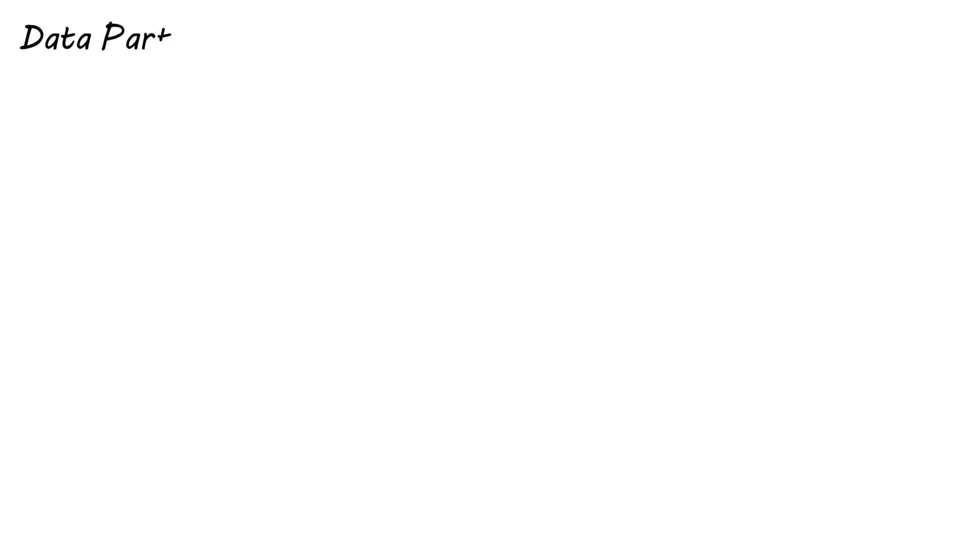
pyautogui.write('titioning Methods')
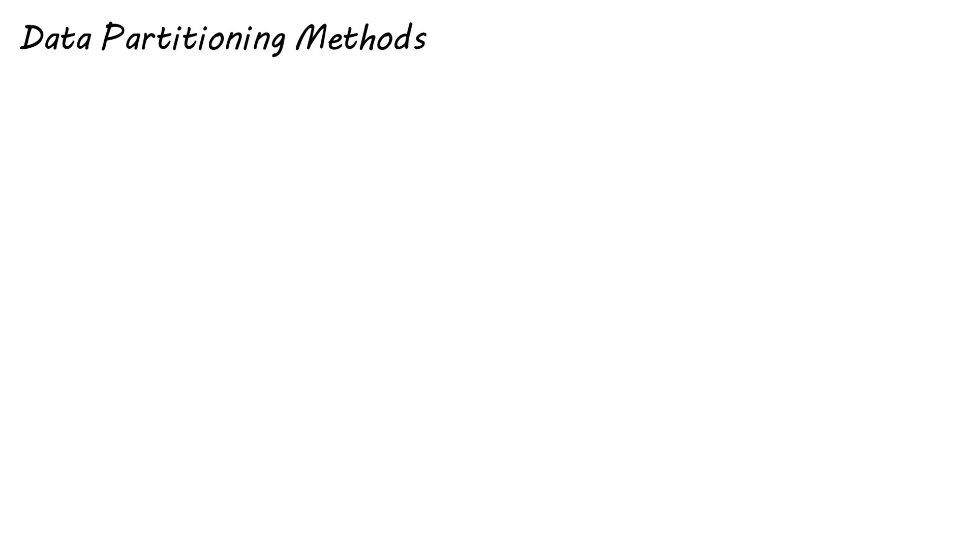
pyautogui.write('Vertical')
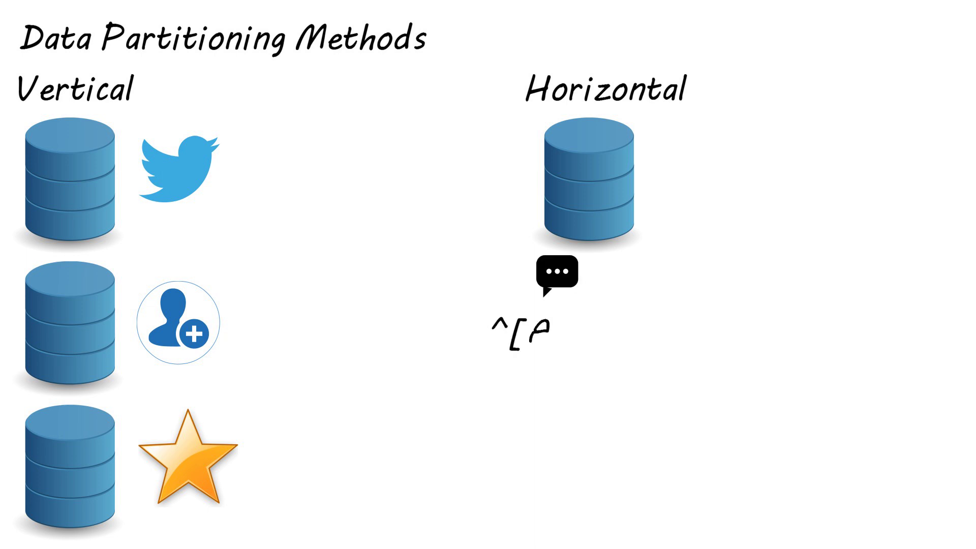
pyautogui.write('A-Z]')
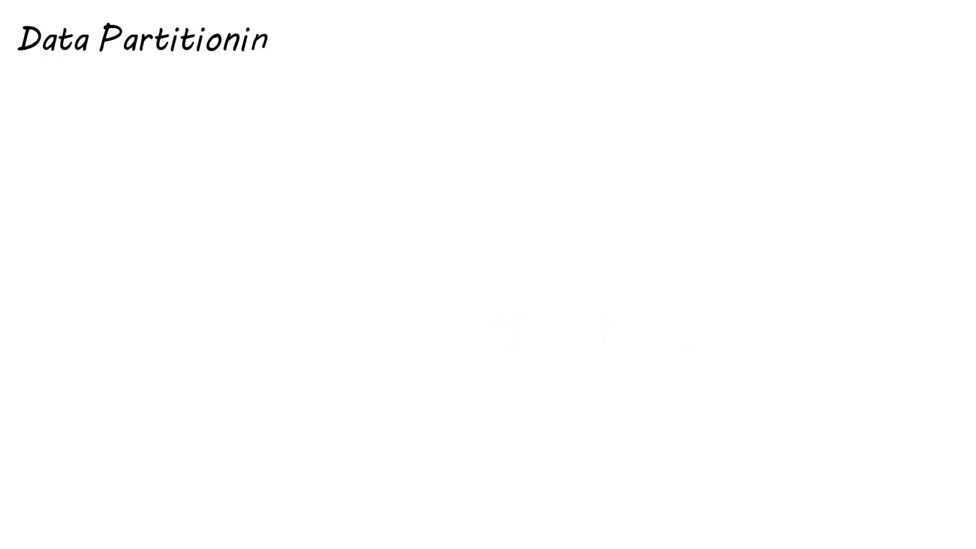
pyautogui.write('g Criteria')
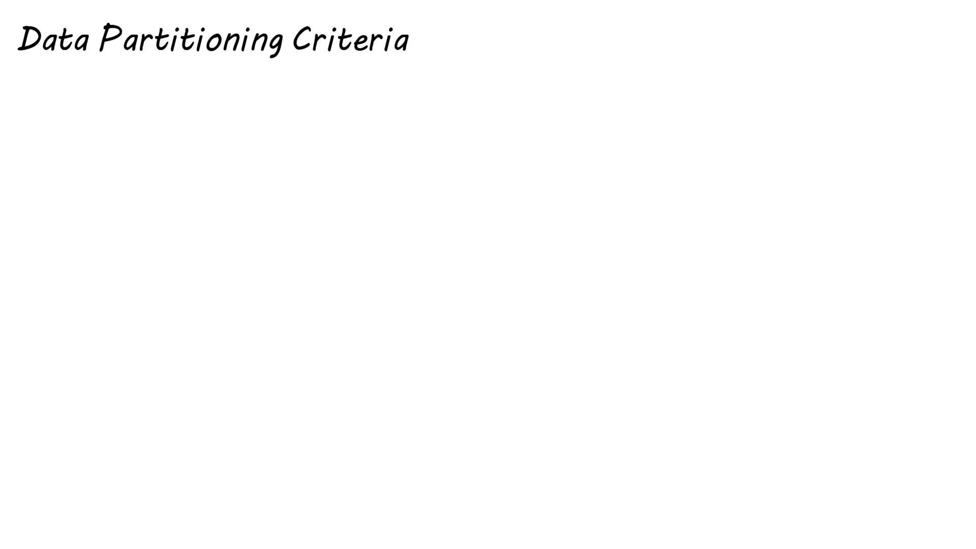
pyautogui.write('Alg')
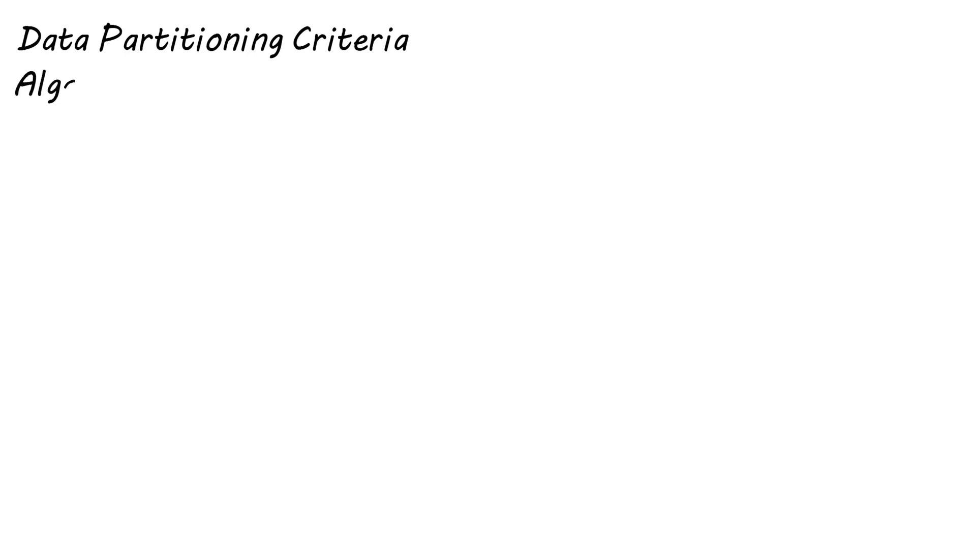
pyautogui.write('orithmic')
pyautogui.write('Shardin')
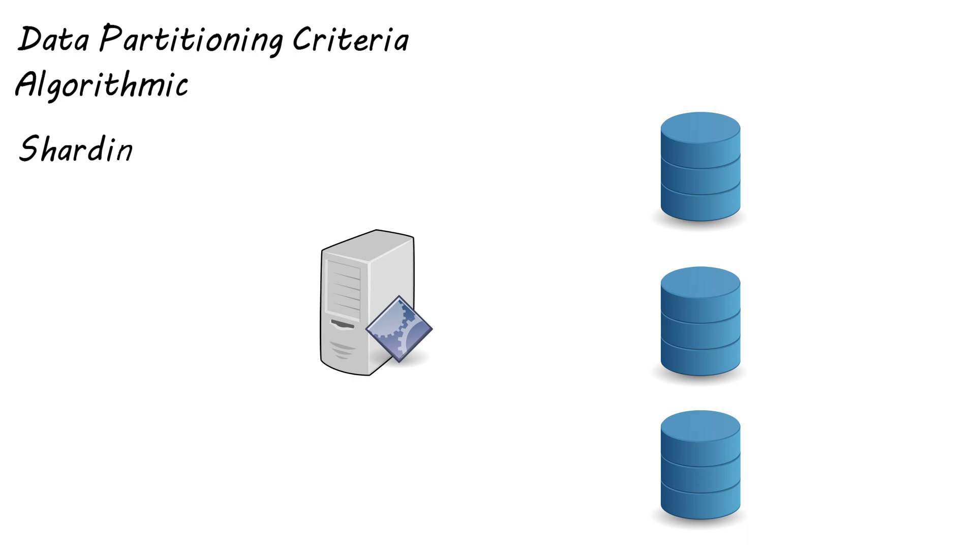
pyautogui.write('gFunc( Id')
pyautogui.write('#´')
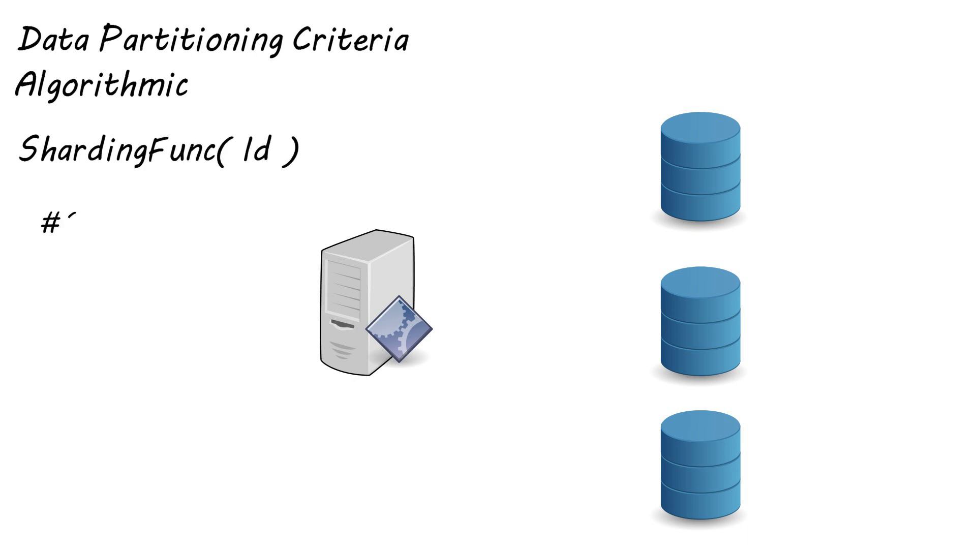
pyautogui.write('( Id ) =>')
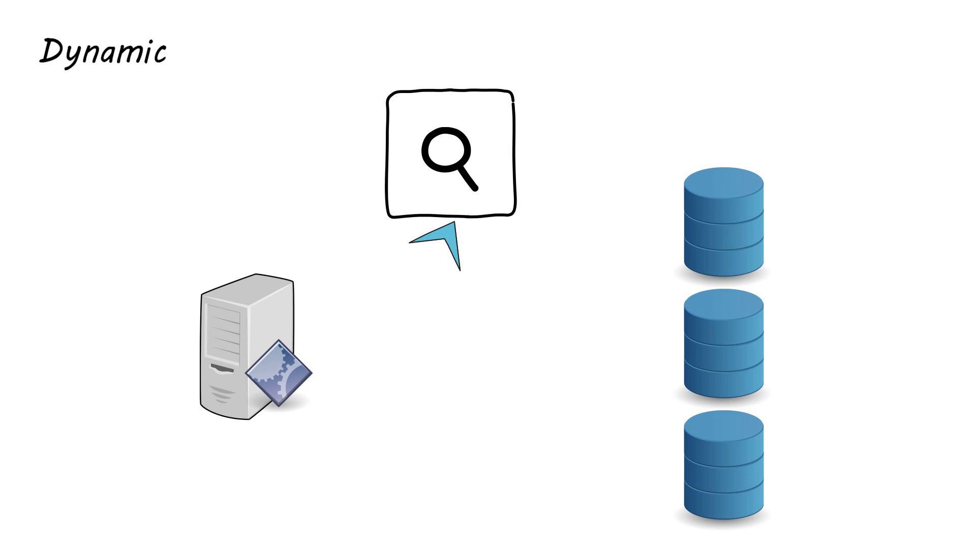
pyautogui.moveTo(660, 429)
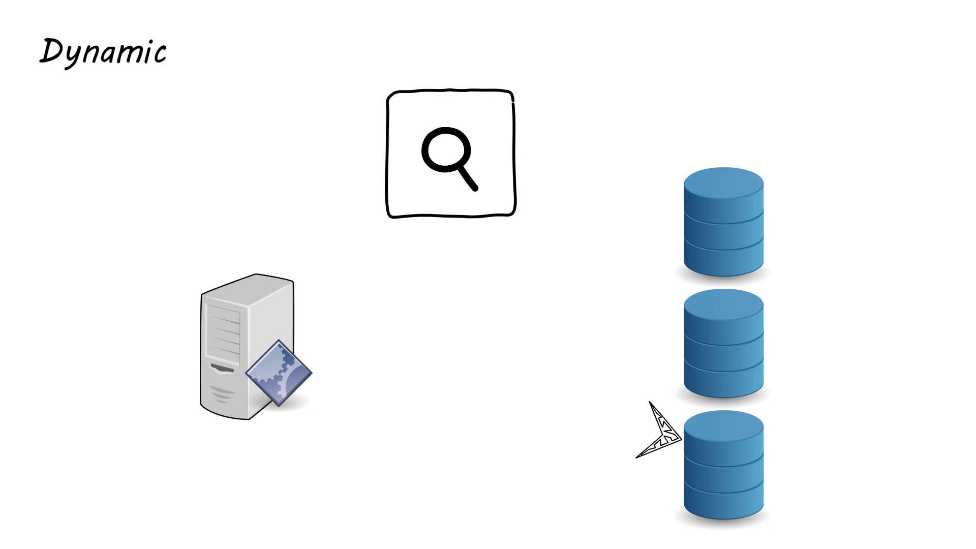
pyautogui.moveTo(660, 423)
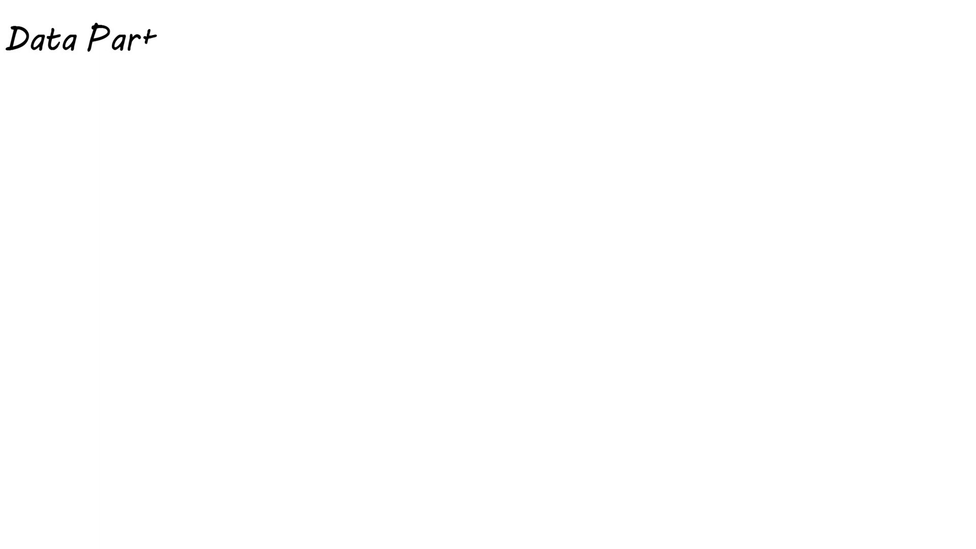
pyautogui.write('itioning Problems')
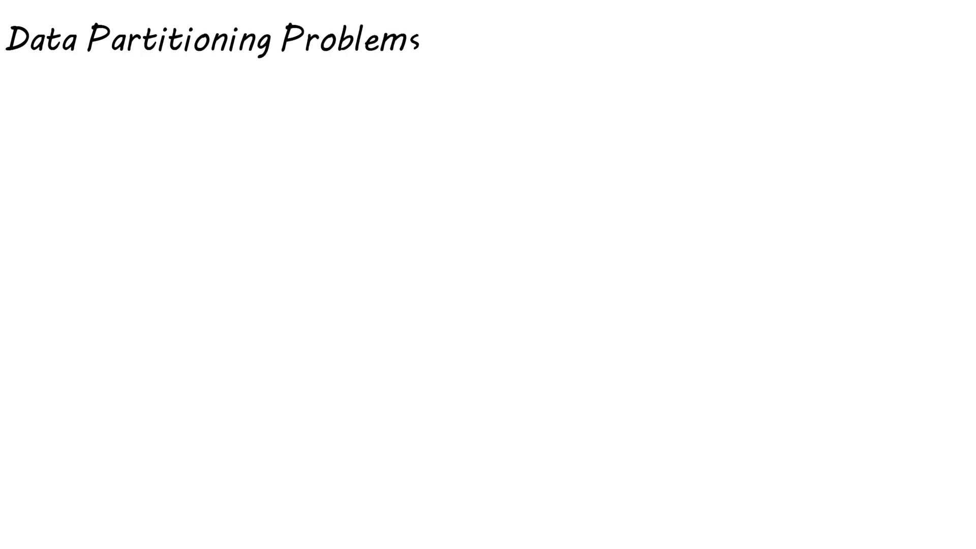